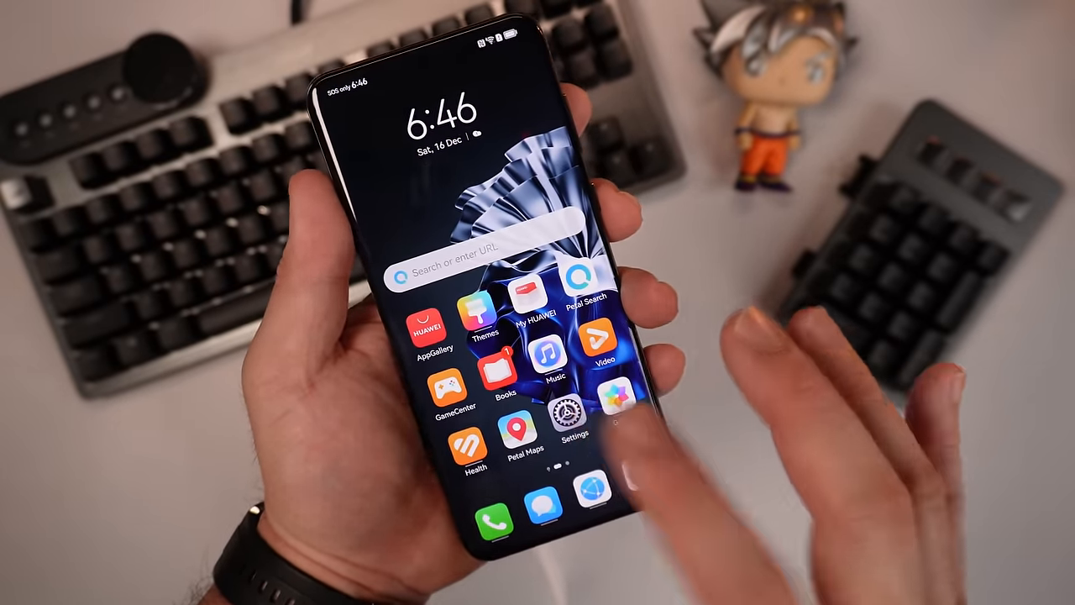
Step: Open the phone's Settings list and browse into a settings entry
click(571, 411)
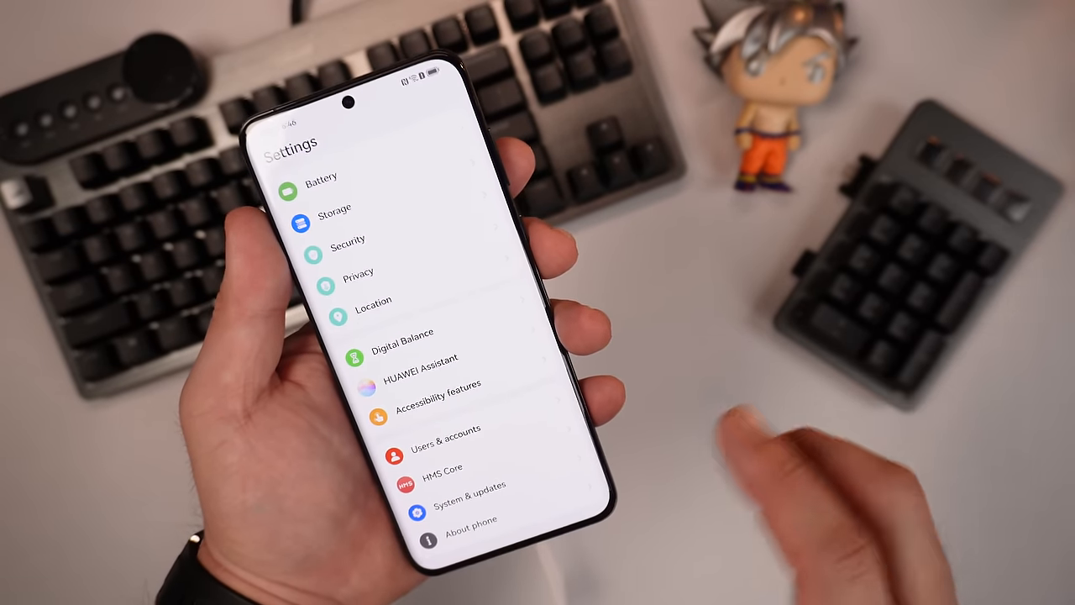
click(471, 519)
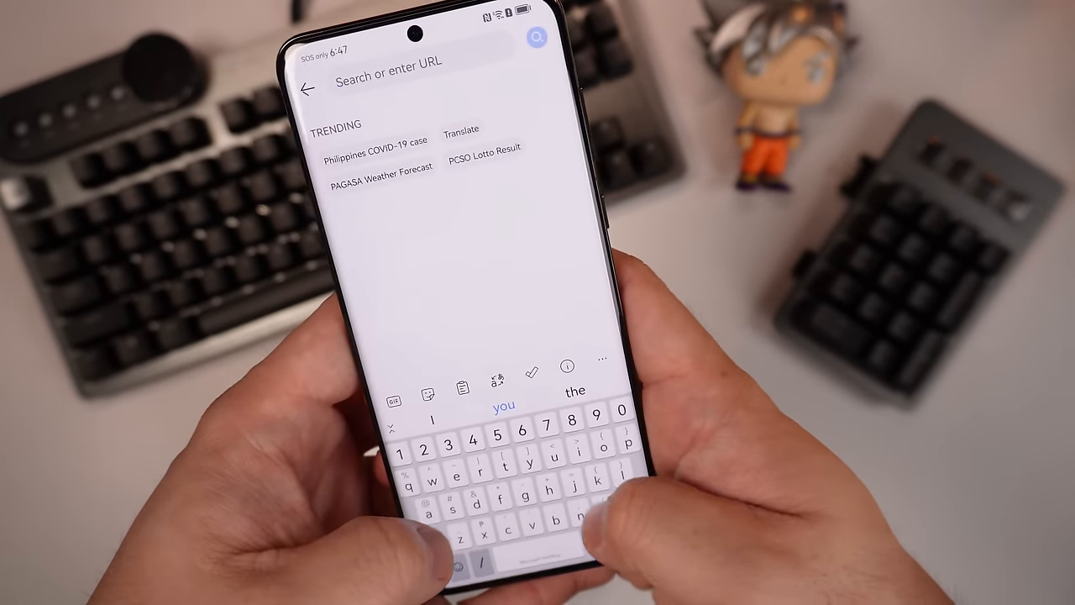
Step: Enter the microG site name in the Huawei Browser search bar
text(microd)
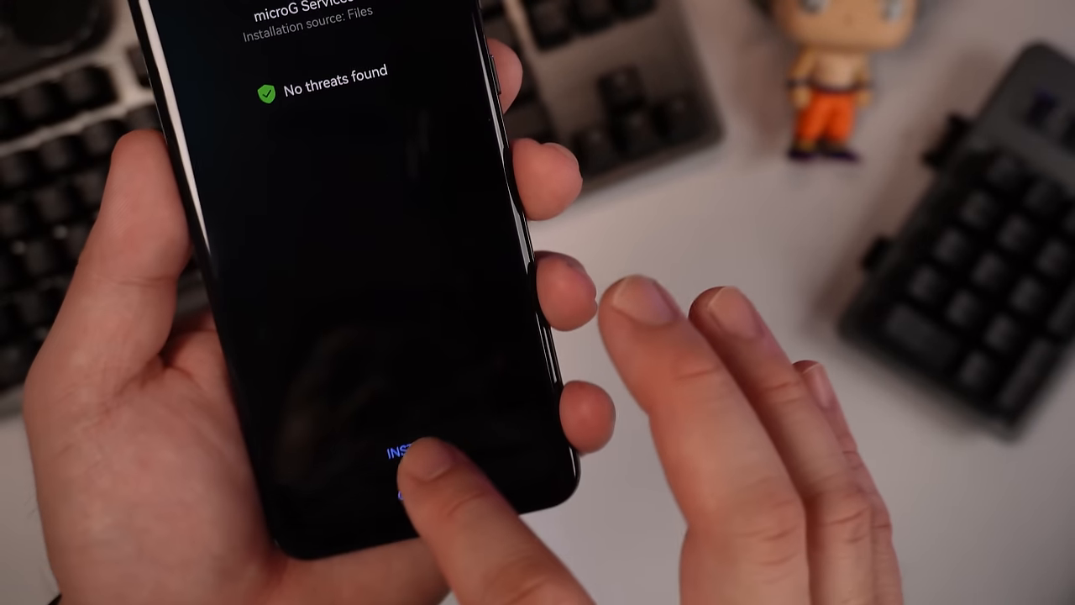
Step: Install the microG Services package and close the installer when it succeeds
click(411, 454)
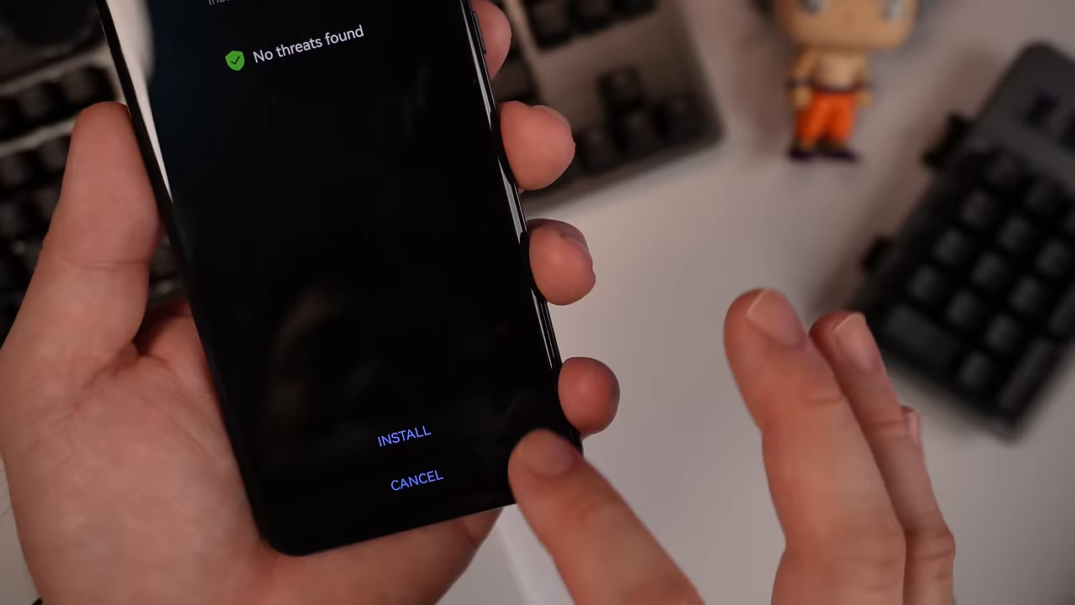
click(403, 430)
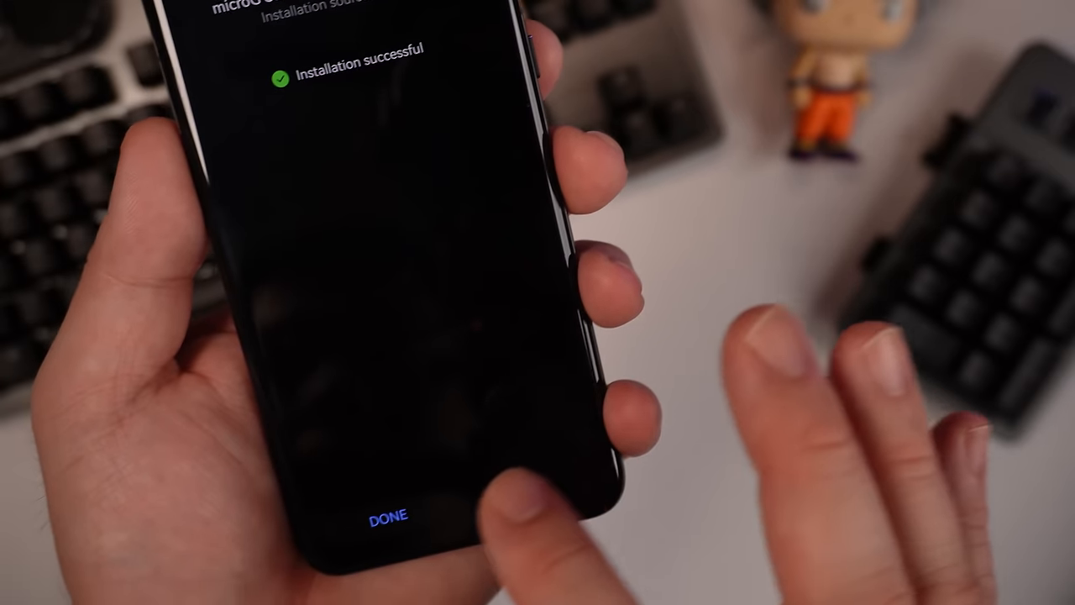
click(386, 514)
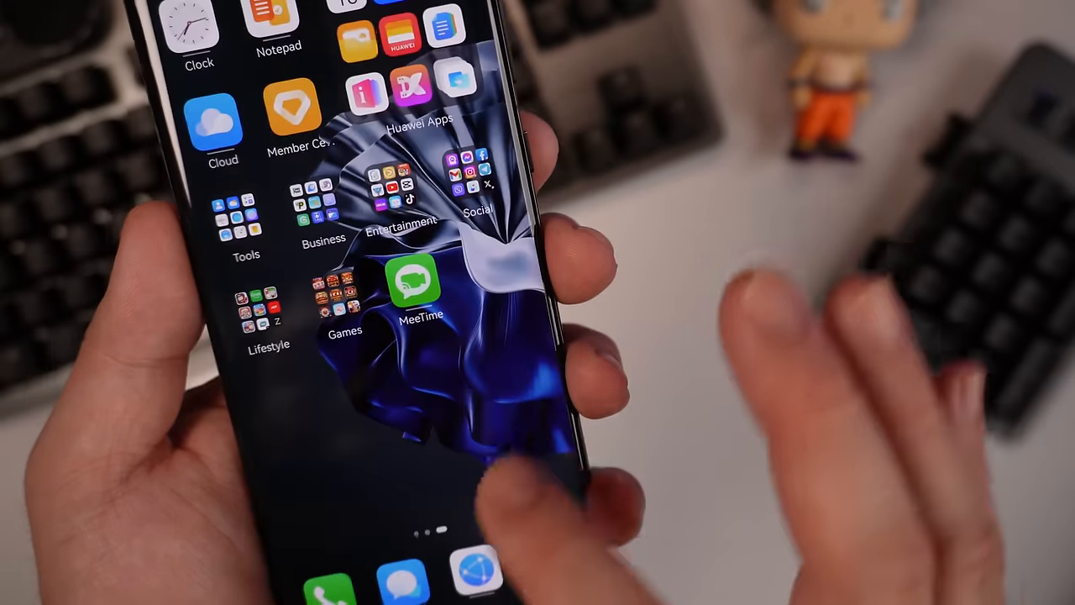
Step: Find microG in the installed apps list by searching 'micro'
click(477, 578)
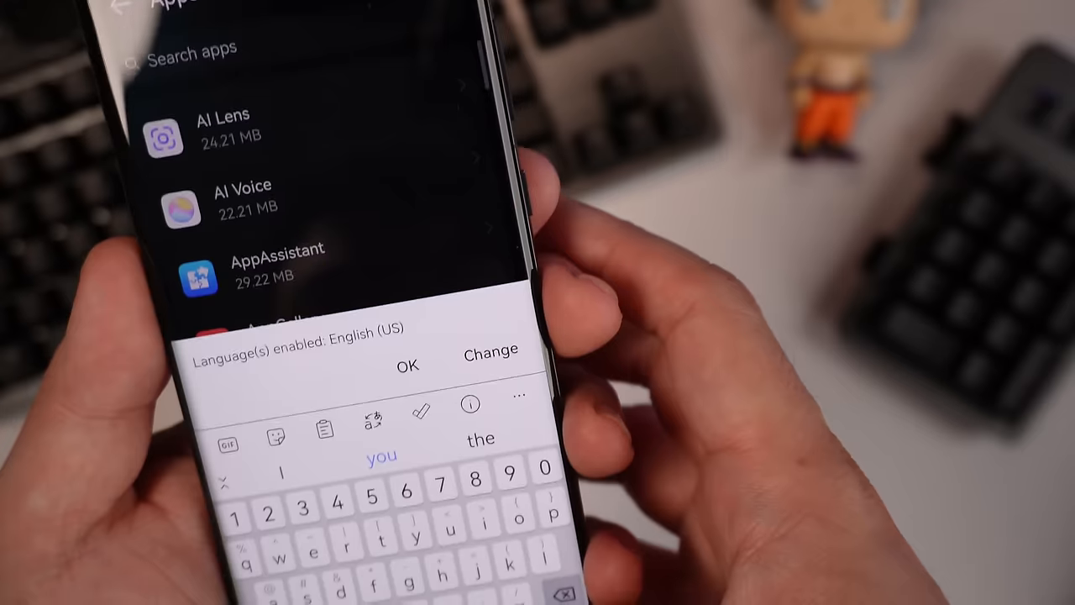
text(micro)
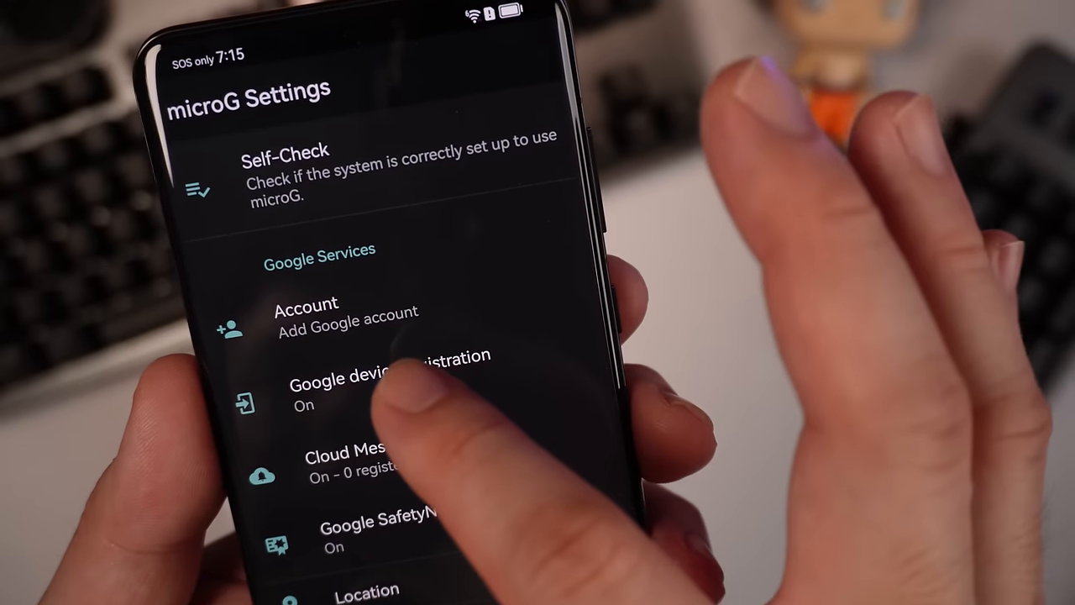
Step: Enable Google device registration and SafetyNet device attestation in microG Settings
click(386, 378)
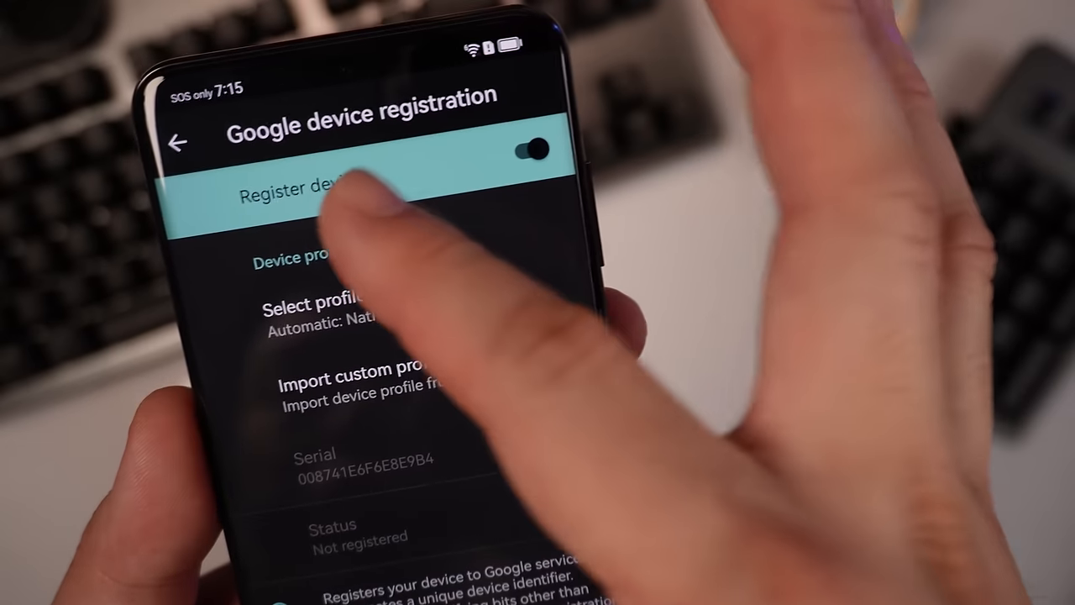
click(178, 141)
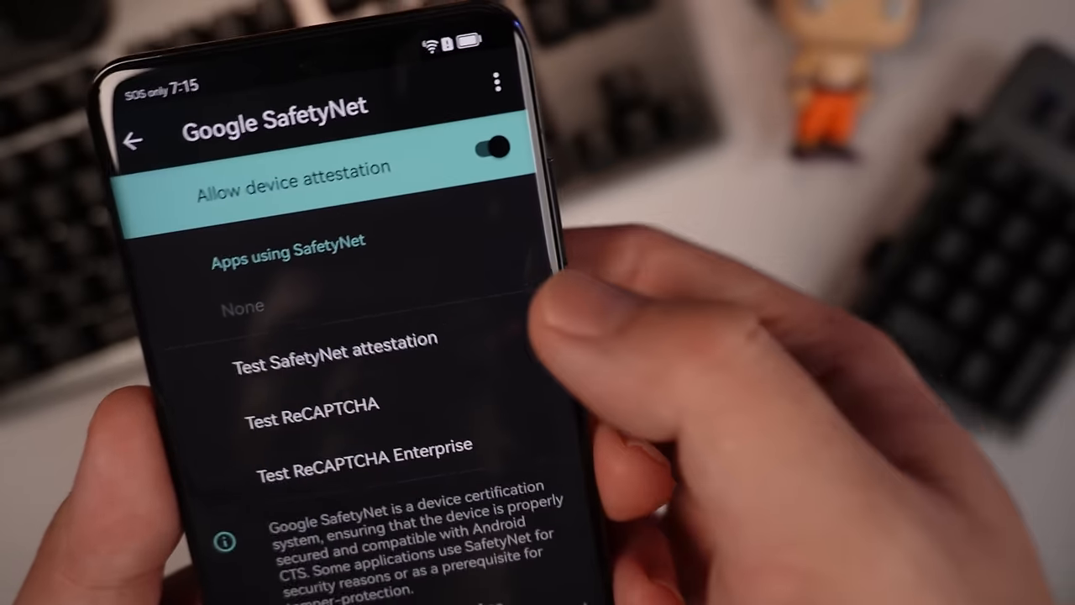
click(135, 141)
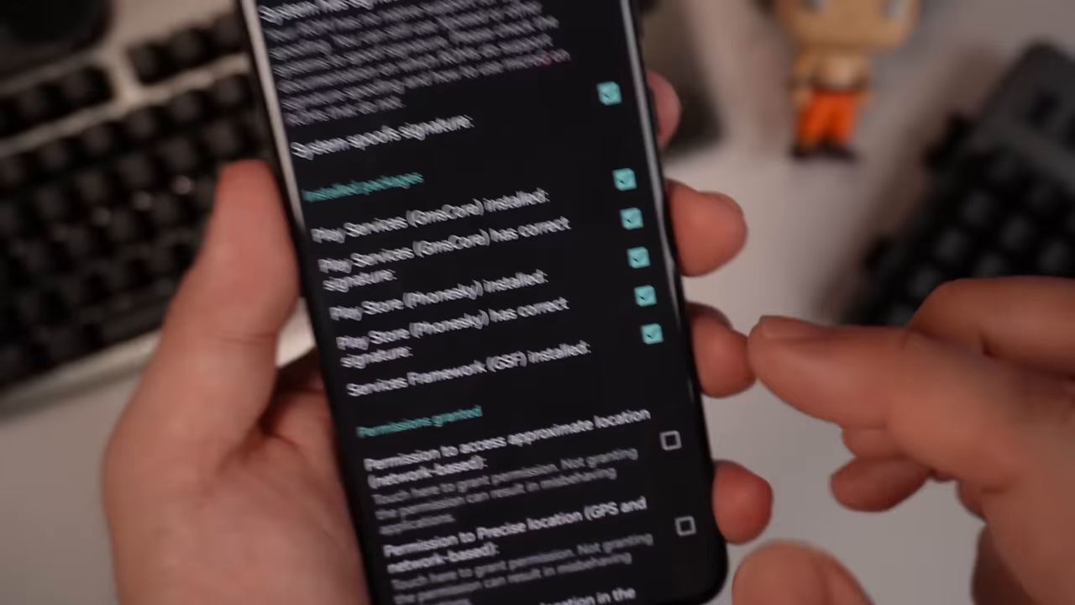
Step: Grant microG Services approximate location permission while in use via Self-Check
scroll(down, 3)
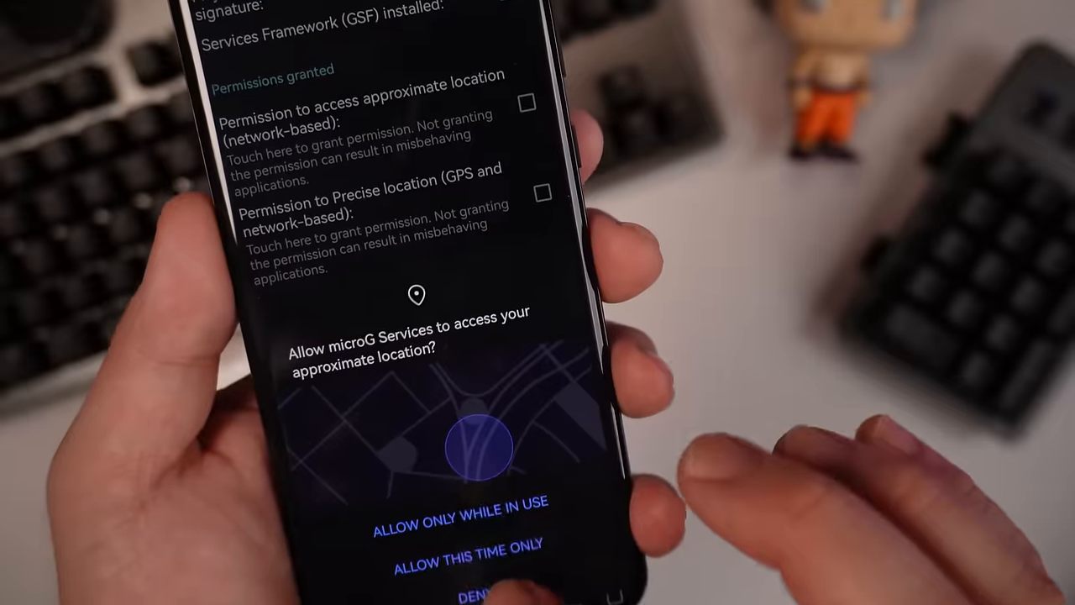
click(460, 501)
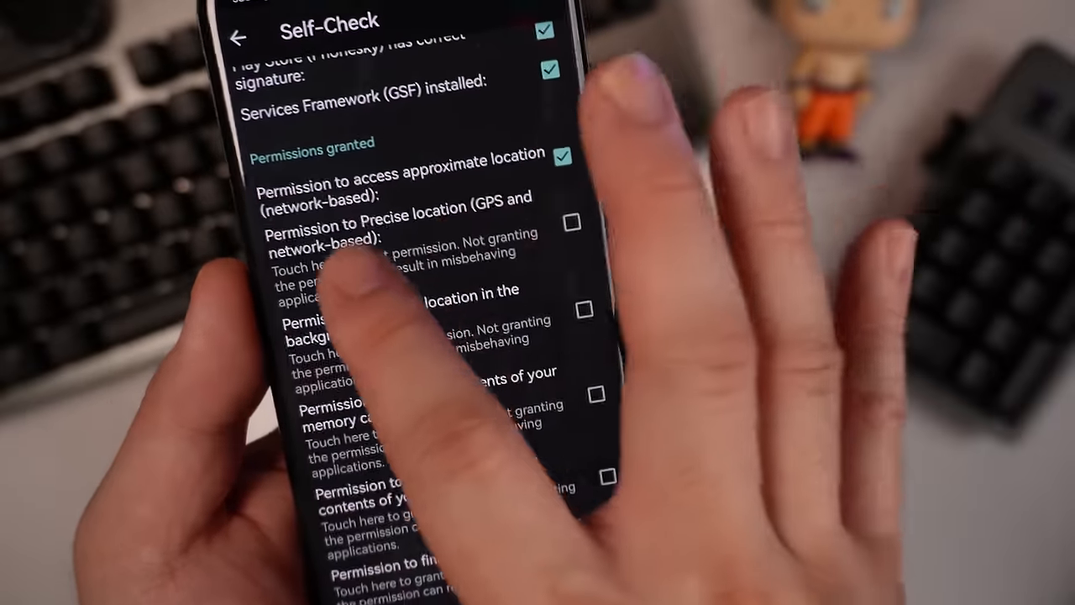
click(571, 222)
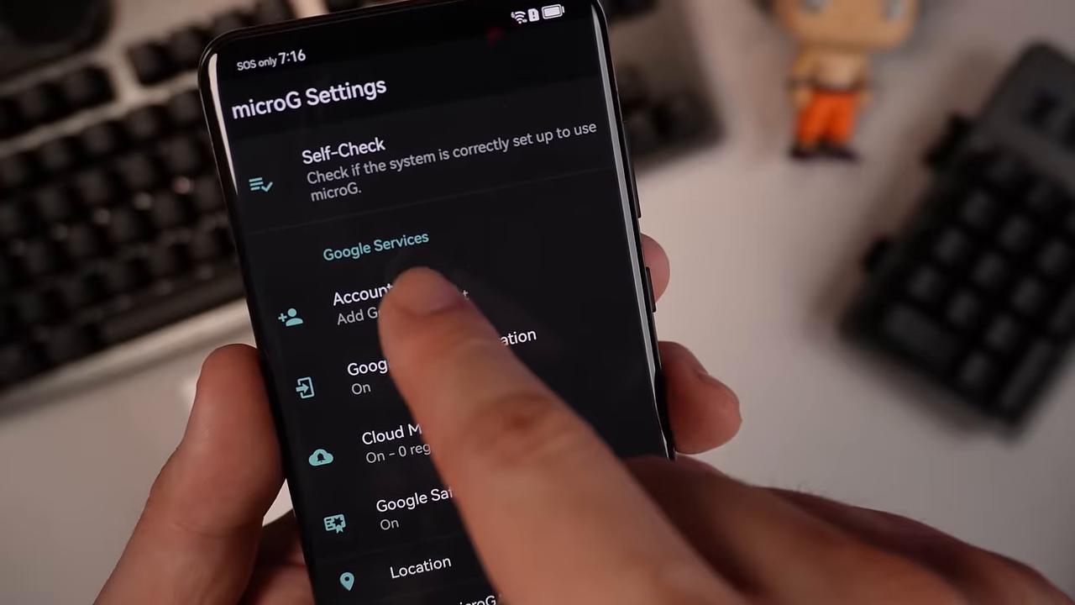
Step: Start adding a Google account from microG and continue to the sign-in page
click(378, 302)
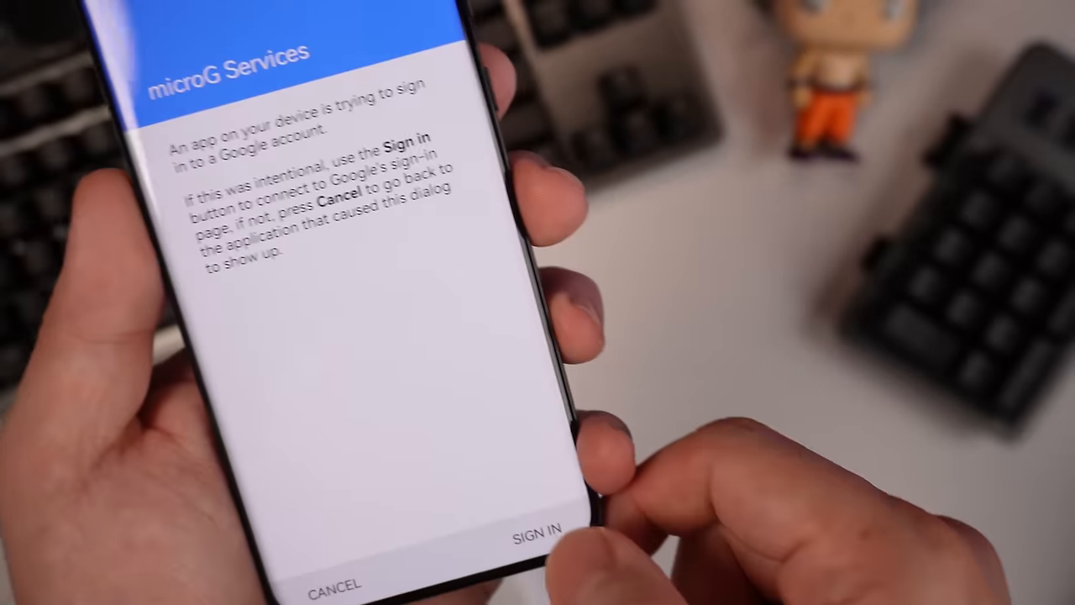
click(537, 529)
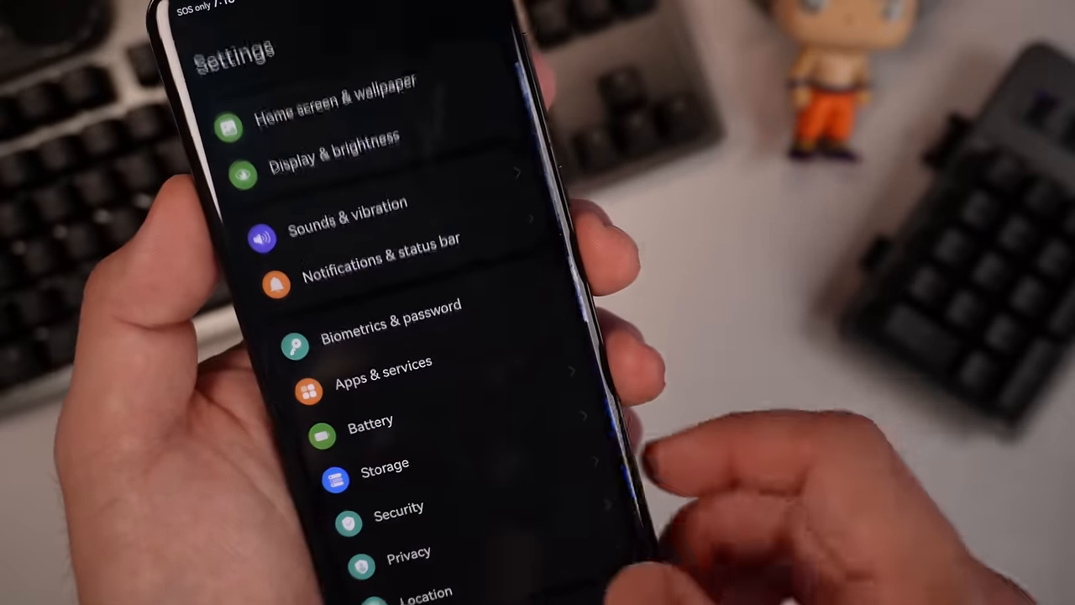
Step: Scroll Settings to microG Services and view its Google Account Manager options
scroll(down, 3)
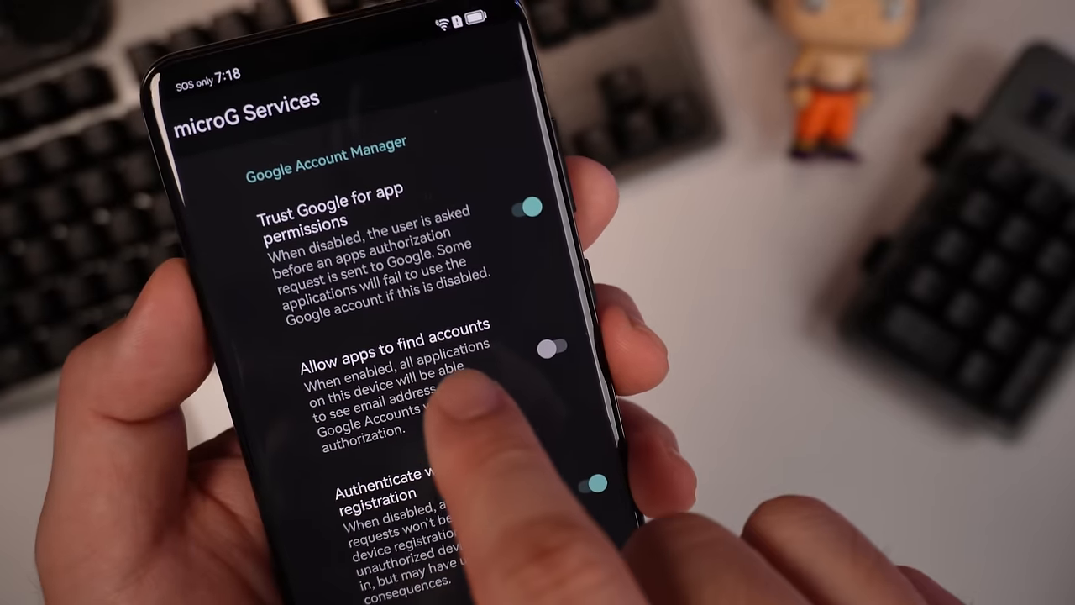
click(555, 346)
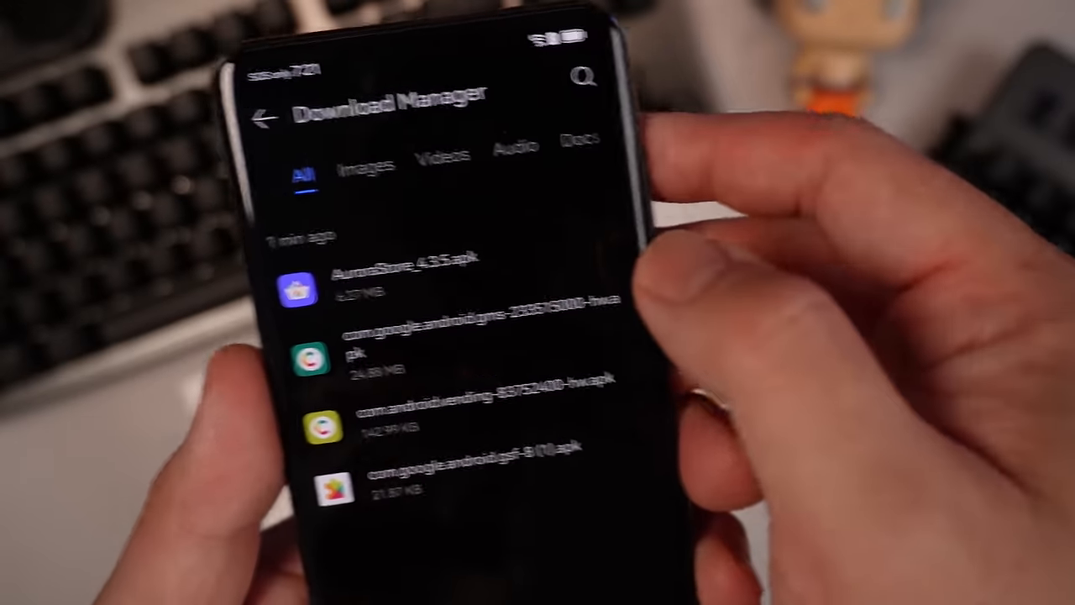
Step: Install the AuroraStore APK and grant Aurora Store all-files access in Special access
click(294, 289)
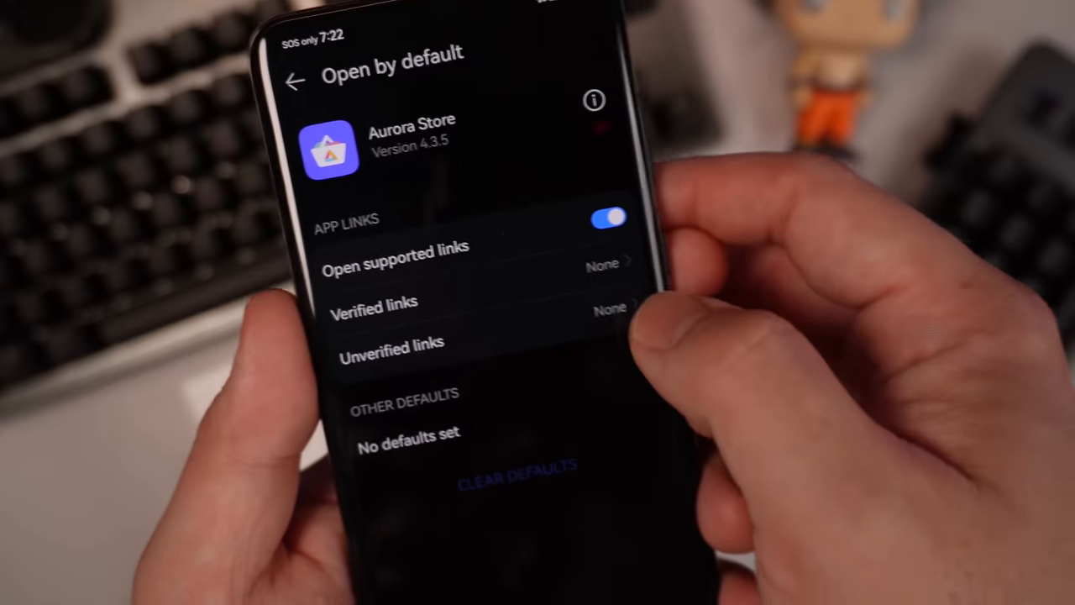
click(392, 342)
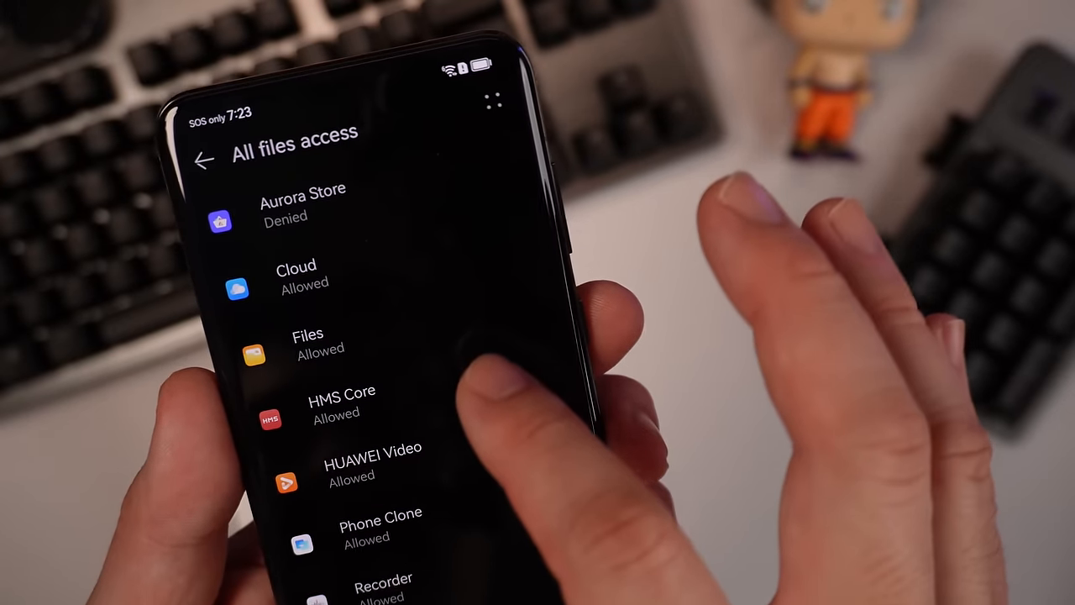
click(303, 201)
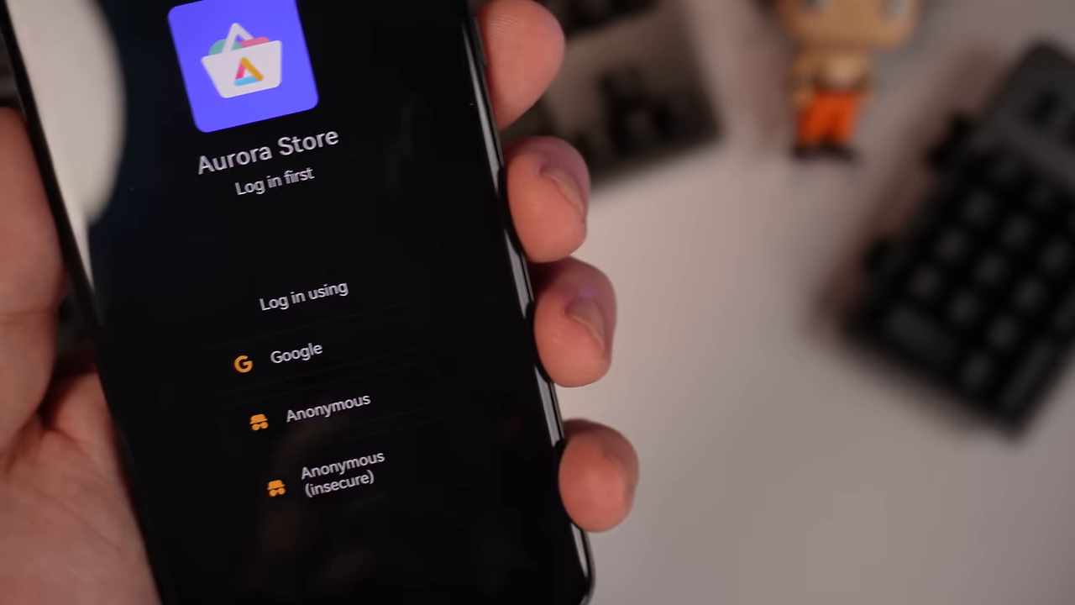
Step: Log in to Aurora Store to reach its home page of apps
click(327, 416)
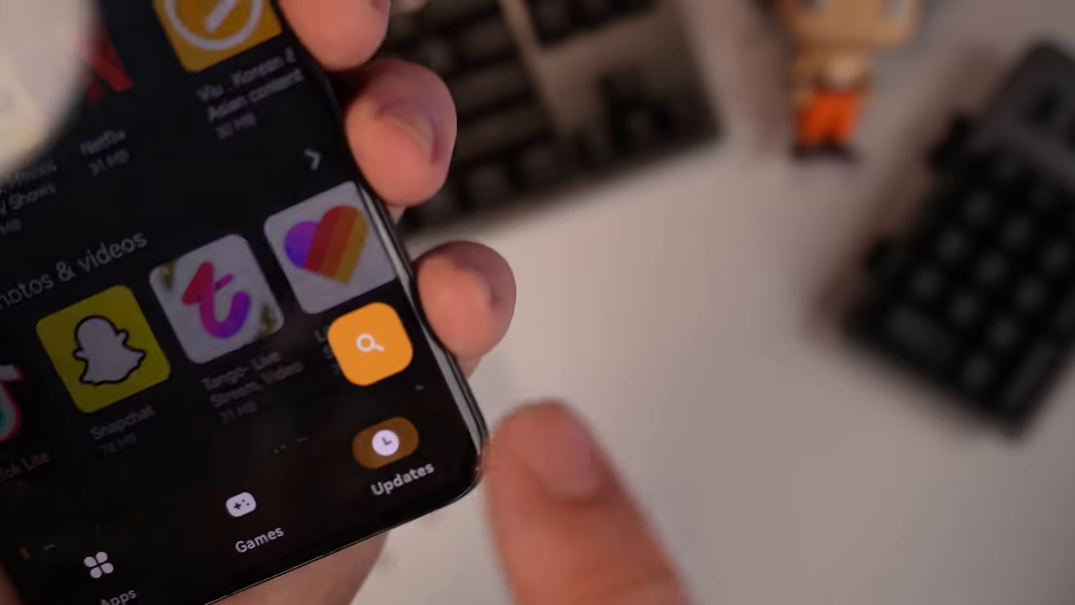
Step: View the Aurora Store Updates page, then start a search for gmail
click(400, 453)
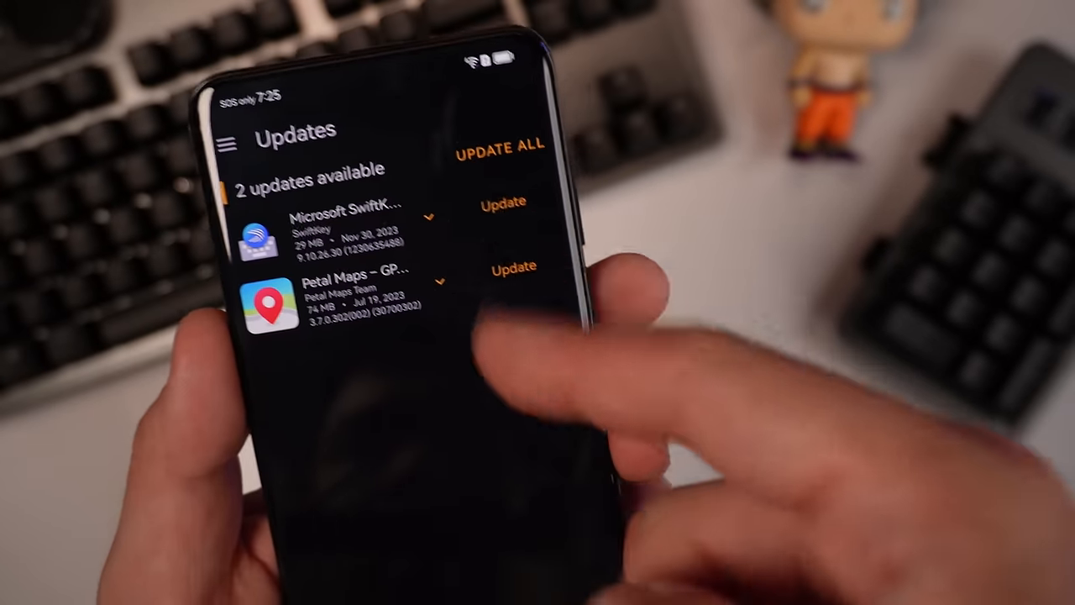
click(497, 148)
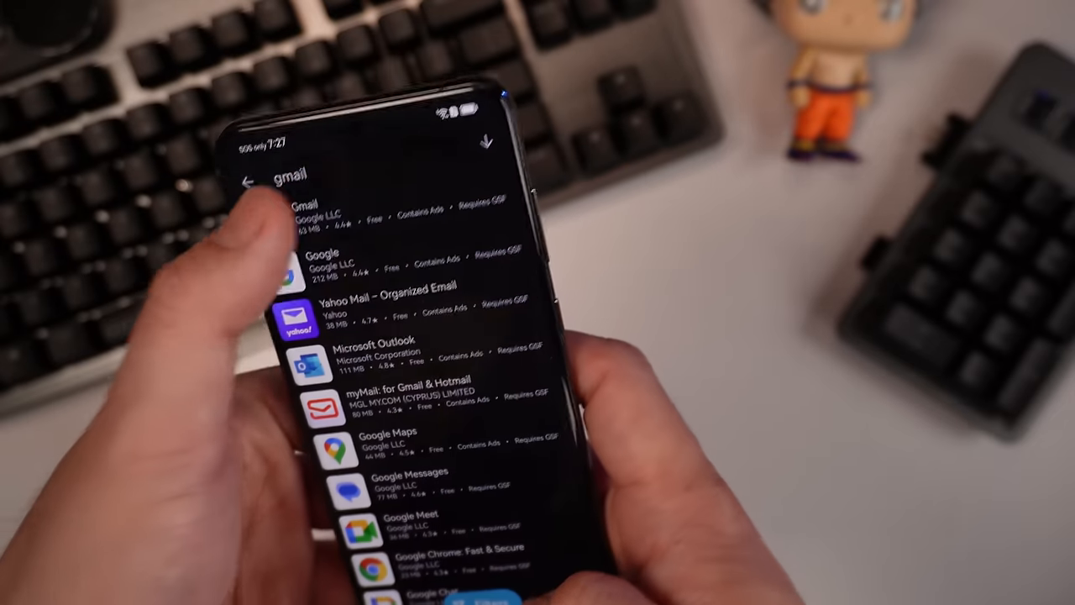
Step: Select the Gmail by Google LLC result to install it
click(310, 203)
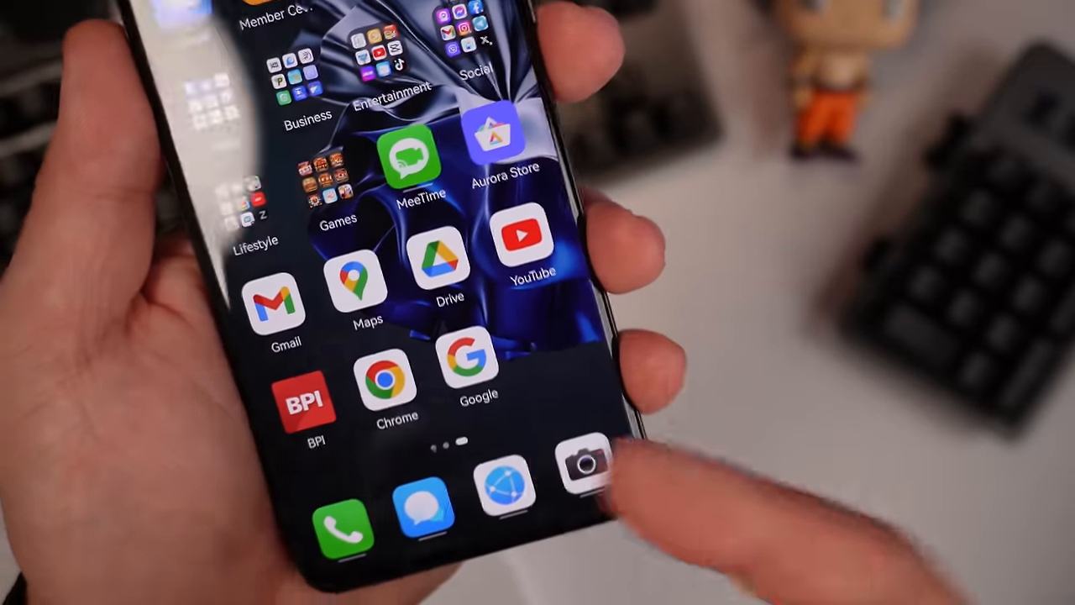
Step: Launch Chrome and acknowledge the Google ad privacy notice with Got it
click(531, 239)
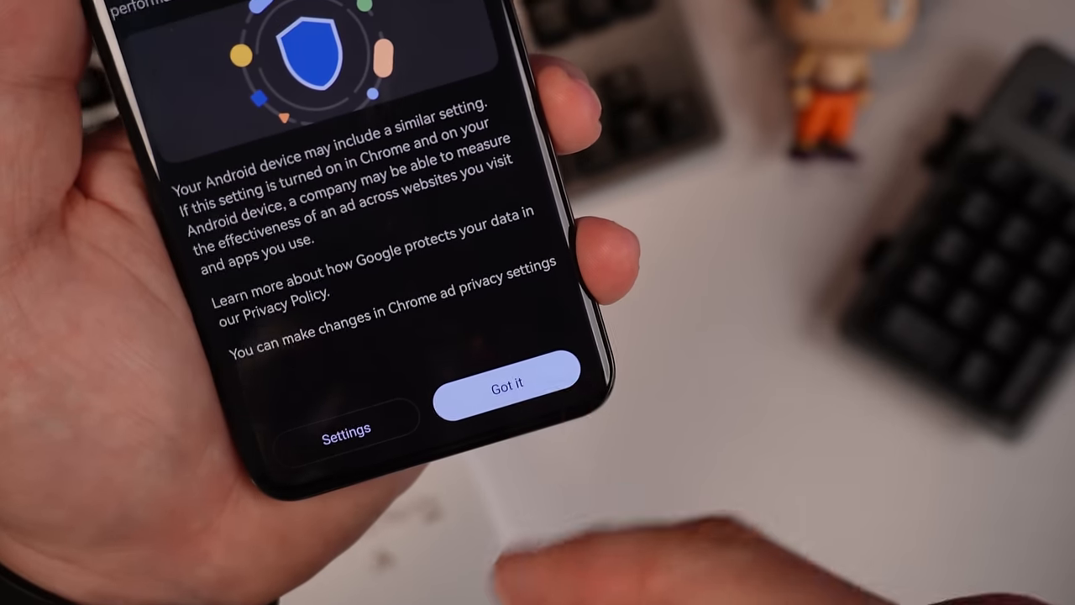
click(508, 384)
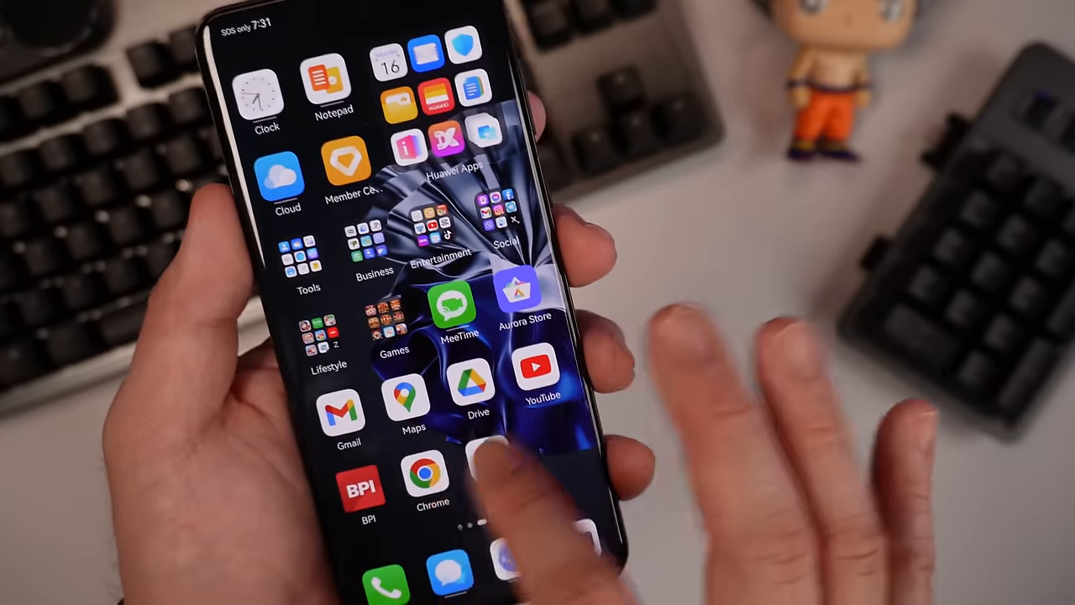
Step: Dismiss Gmail's what's new screen, then check the signed-in Google account from the Google app avatar
click(346, 408)
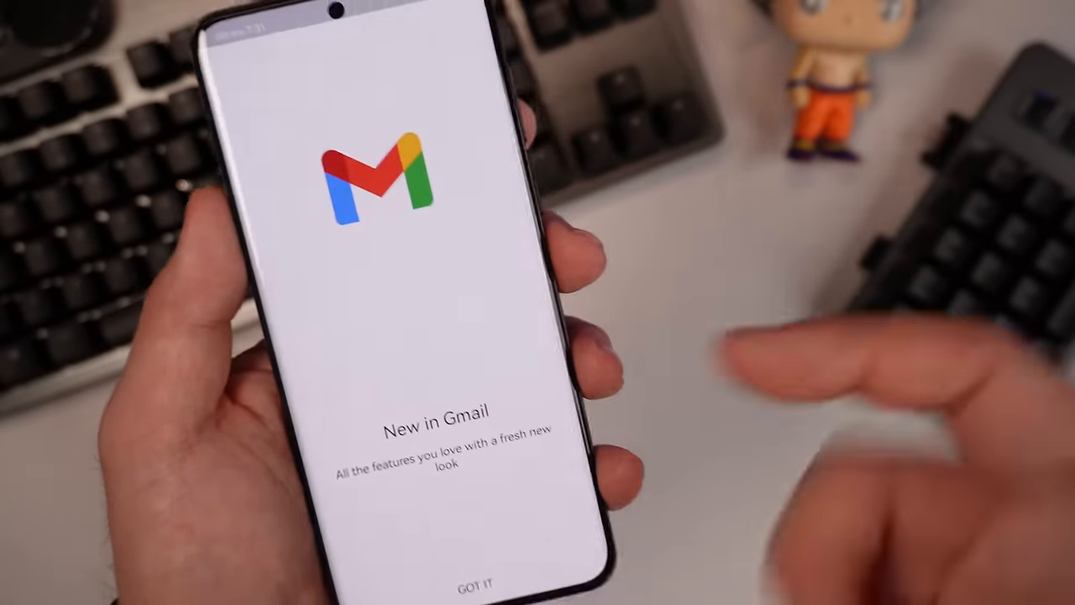
click(475, 582)
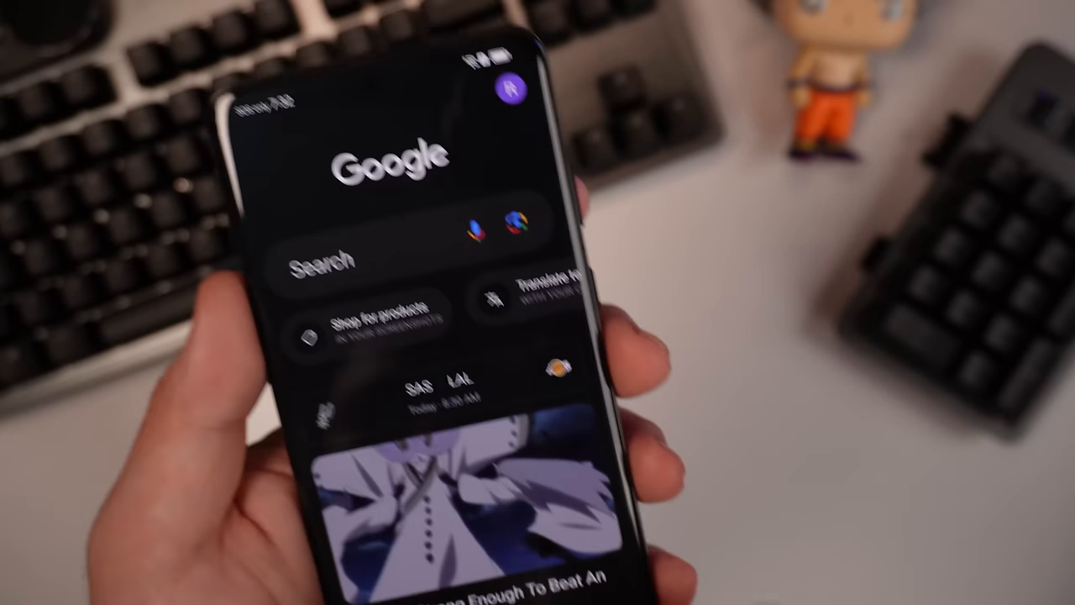
click(512, 91)
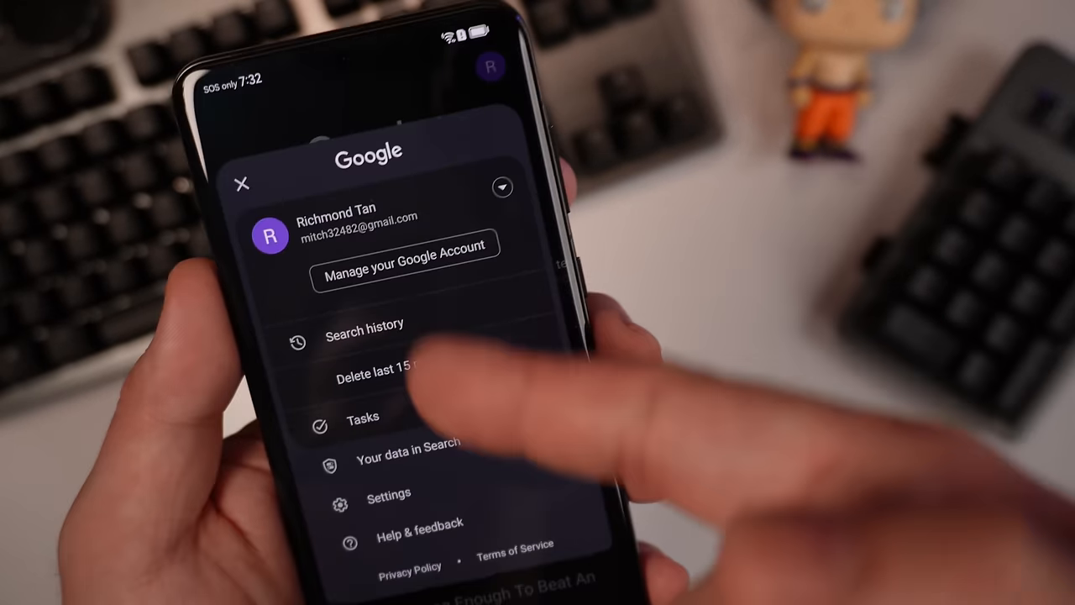
click(242, 185)
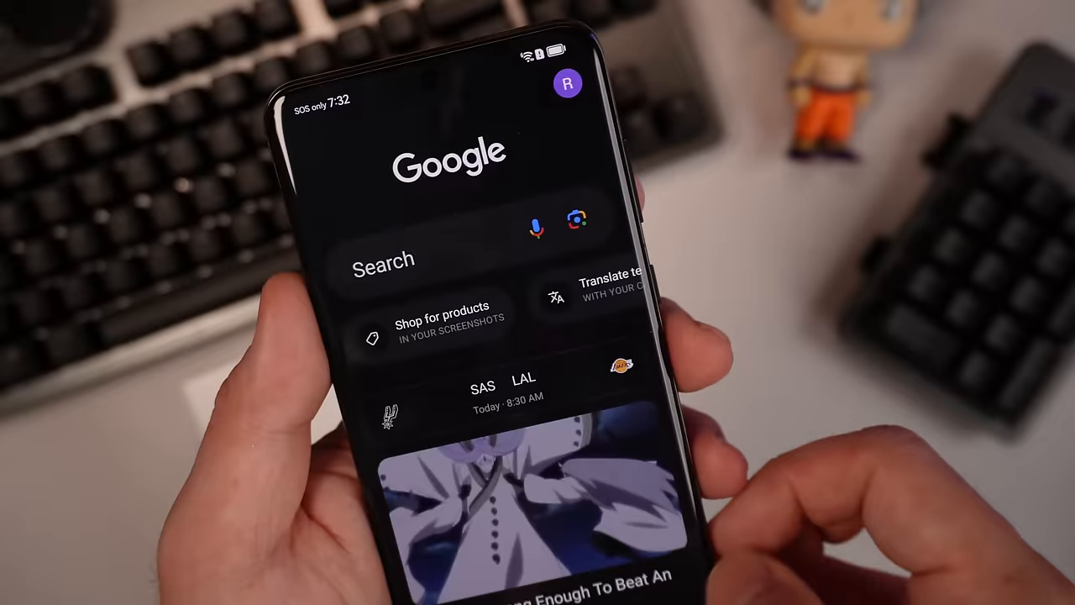